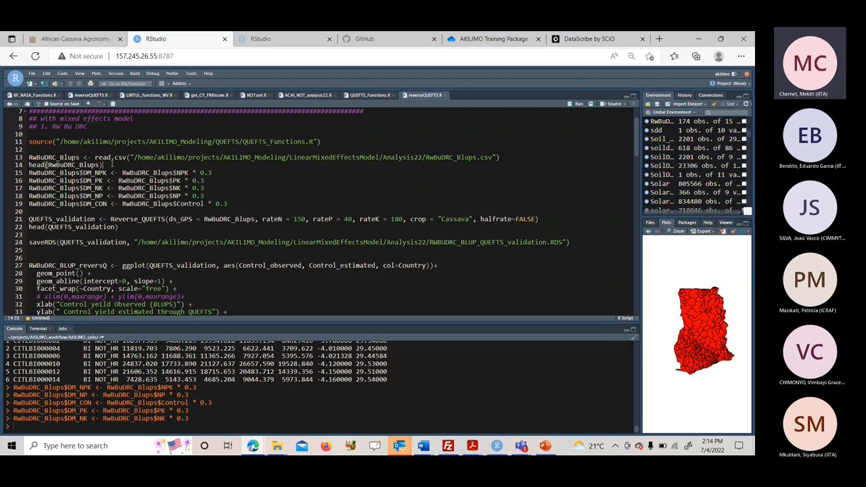
# Reveal the Reverse_QUEFTS definition and its half-rate fertiliser matrix lines in QUEFTS_Functions.R
pyautogui.press('Return')
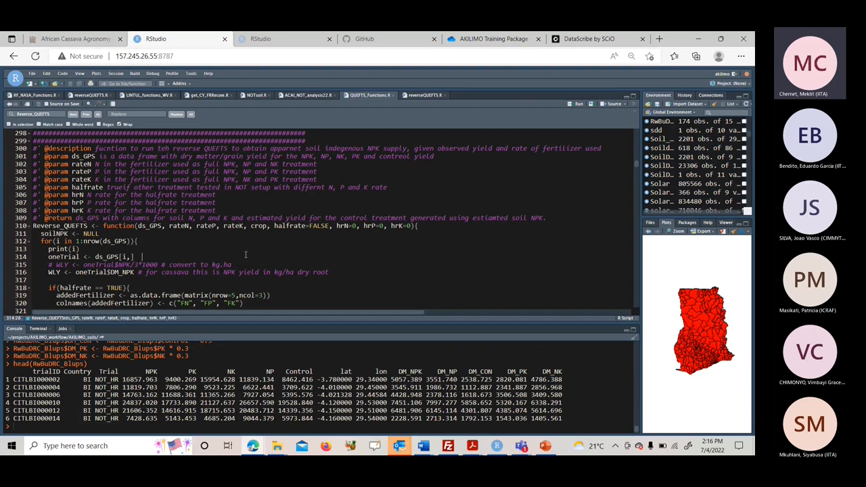
pyautogui.moveTo(149, 161)
pyautogui.write('h')
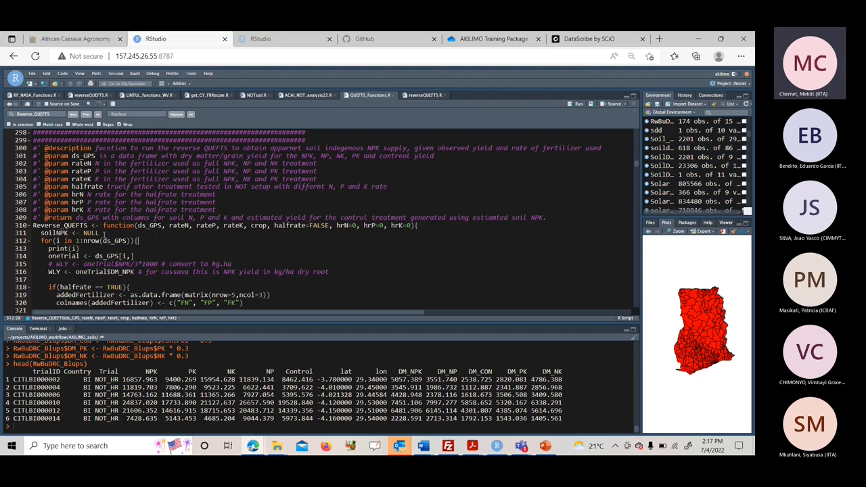
pyautogui.scroll(-3)
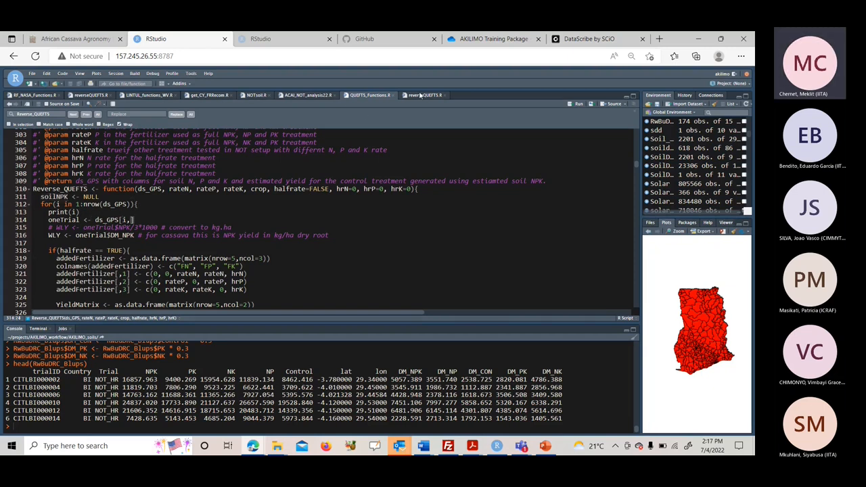
# Return to the DRC analysis script and run ds_GPS = RwBuDRC_Blups, N 150, K 180, Cassava, i=1 and the first loop lines
pyautogui.click(422, 95)
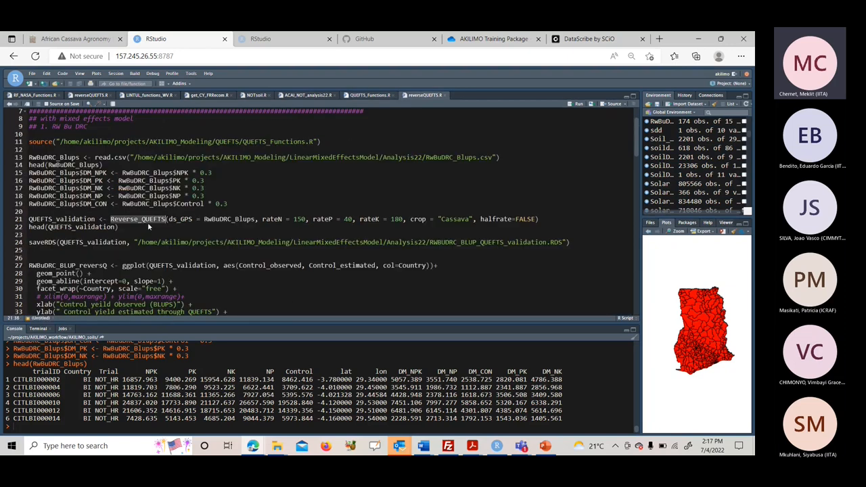
pyautogui.moveTo(230, 225)
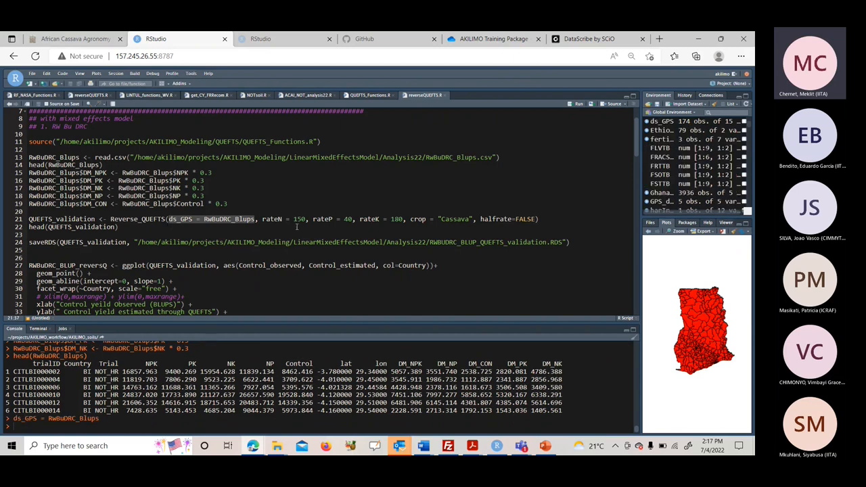
pyautogui.click(578, 103)
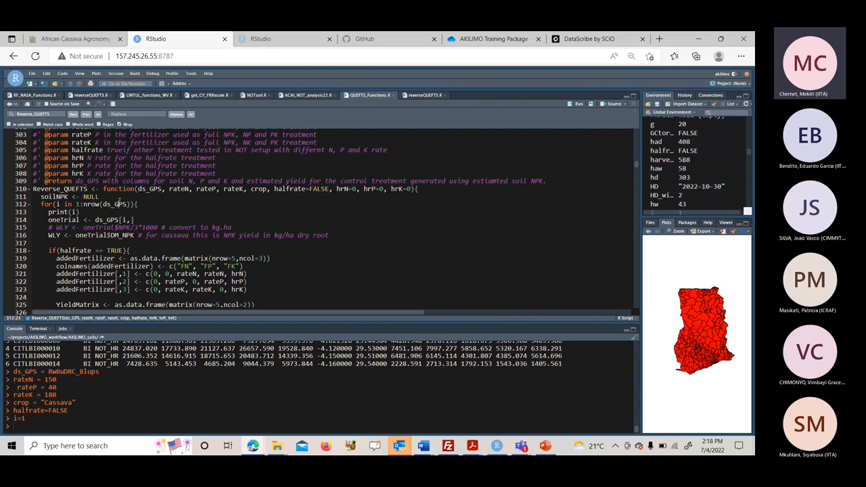
pyautogui.scroll(3)
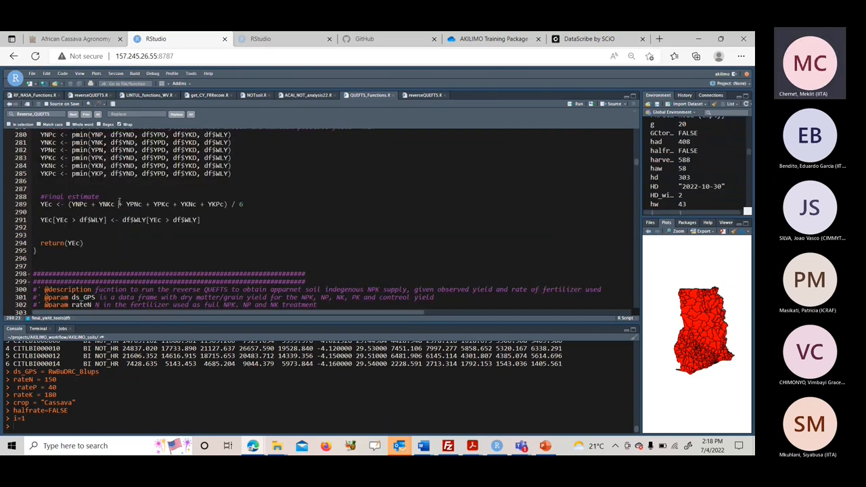
pyautogui.scroll(-3)
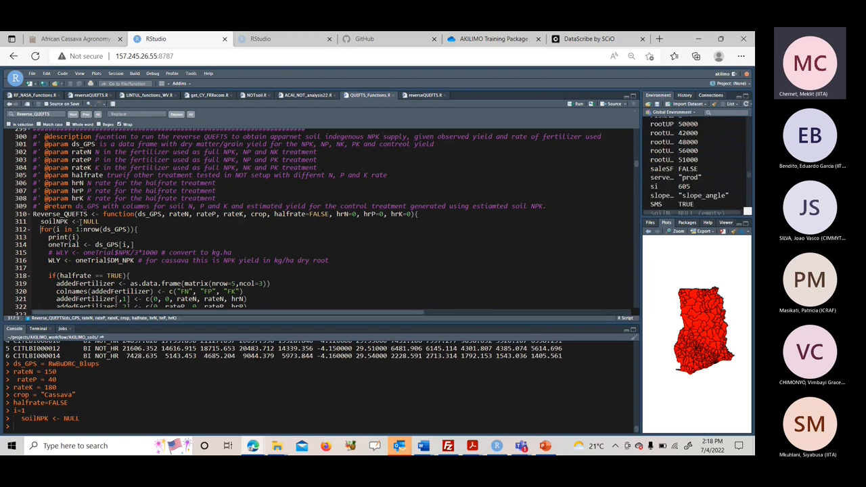
pyautogui.scroll(-3)
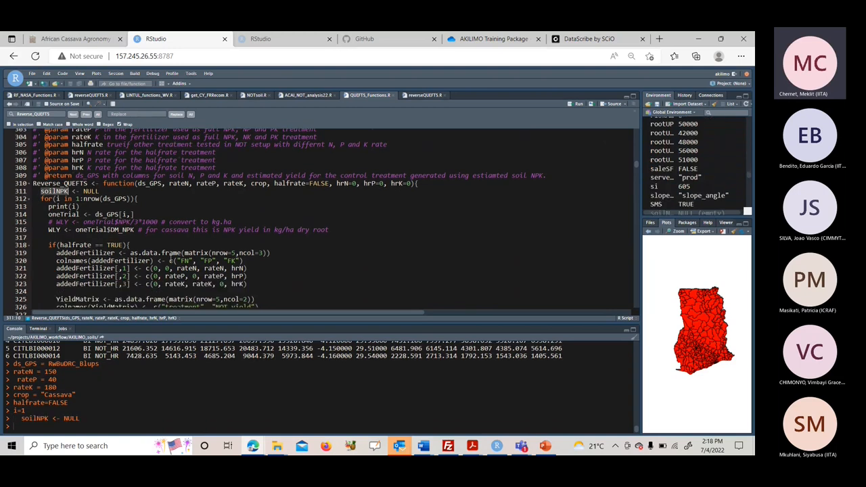
pyautogui.scroll(-3)
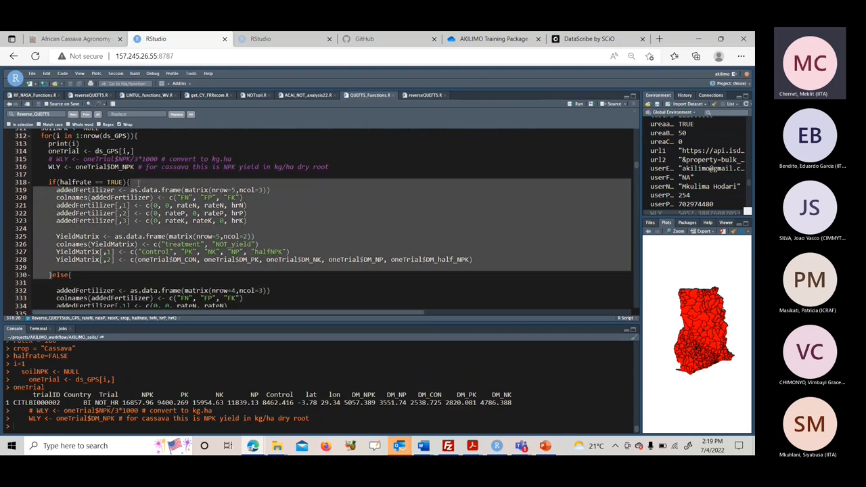
pyautogui.scroll(-3)
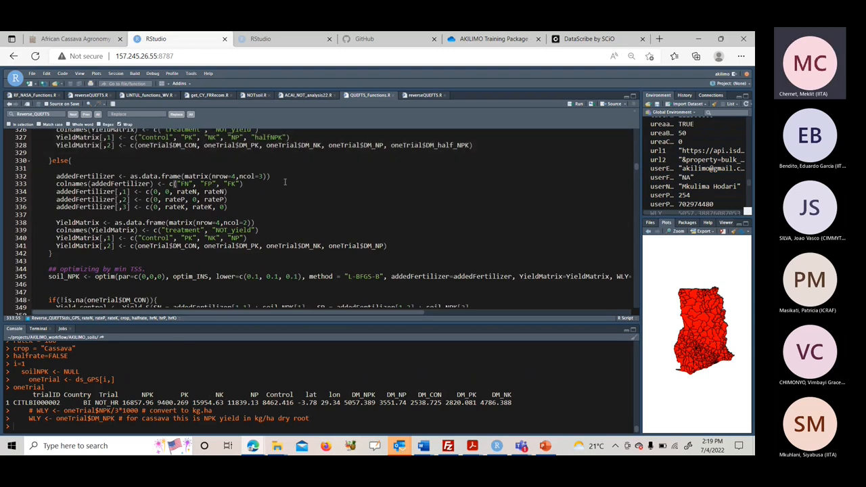
# Run the addedFertilizer and YieldMatrix lines, then print YieldMatrix and oneTrial in the console
pyautogui.click(271, 176)
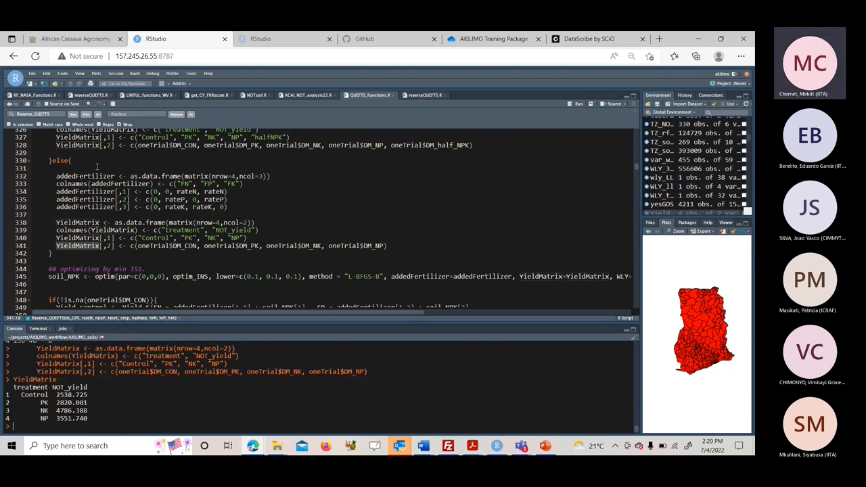
pyautogui.scroll(3)
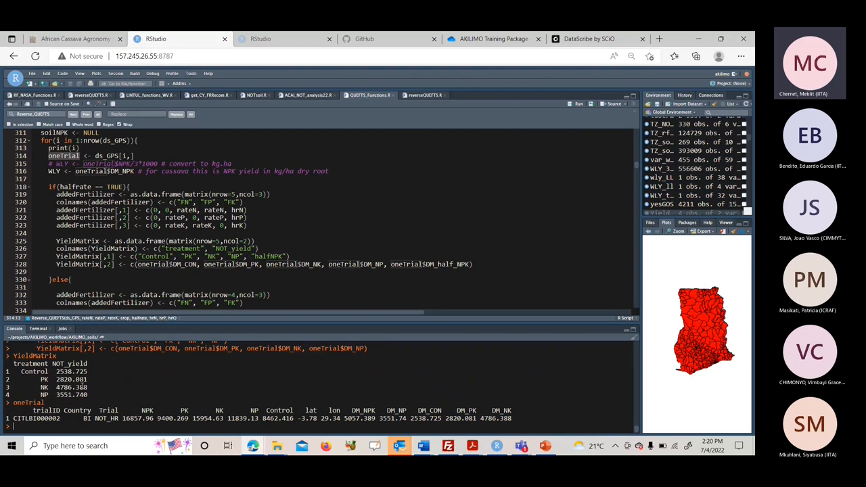
pyautogui.scroll(-3)
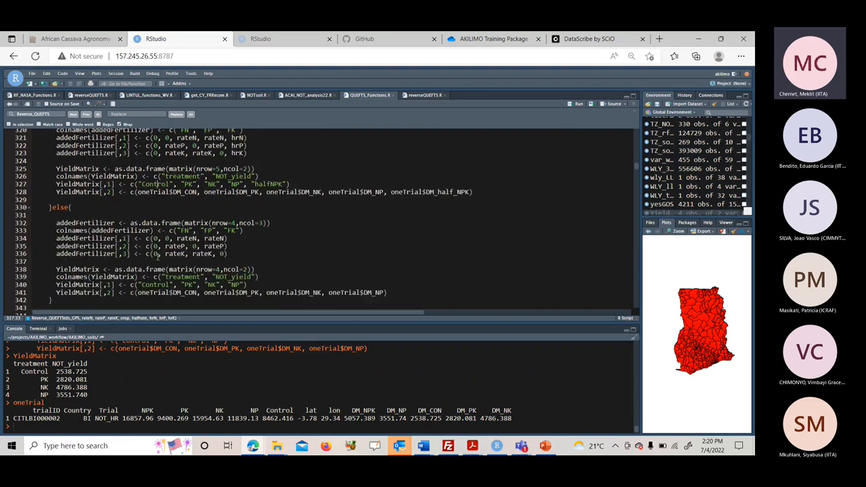
pyautogui.scroll(-3)
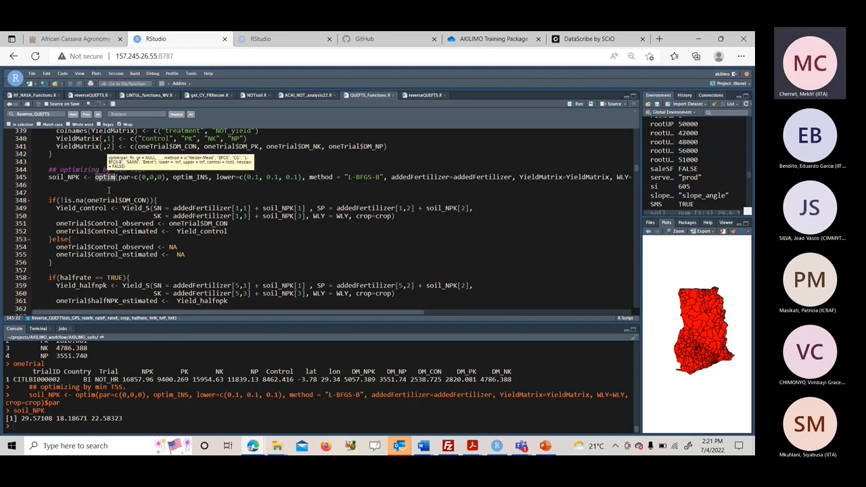
pyautogui.click(106, 176)
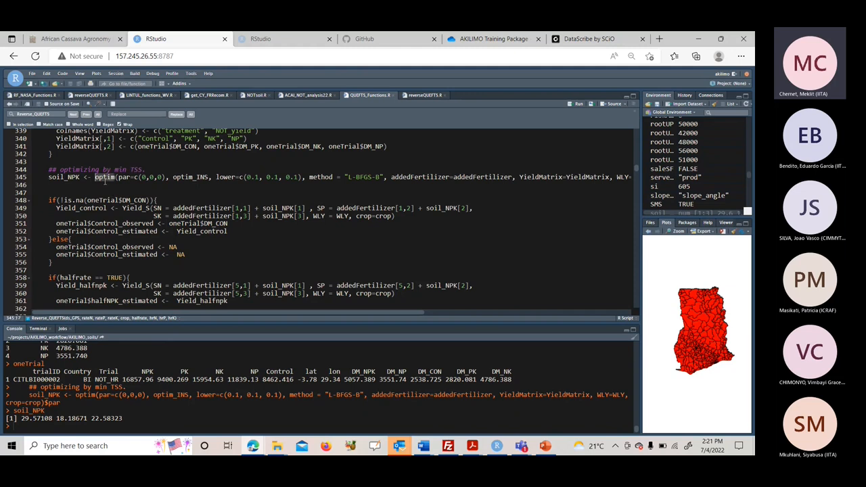
pyautogui.doubleClick(189, 175)
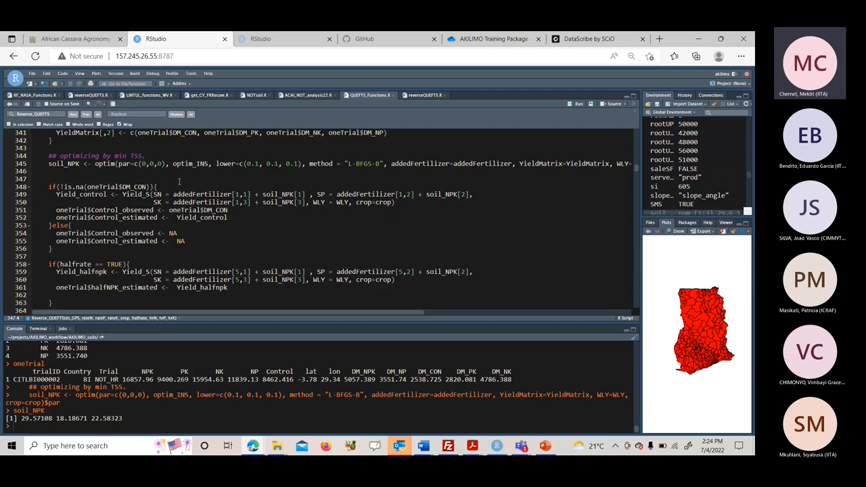
pyautogui.scroll(3)
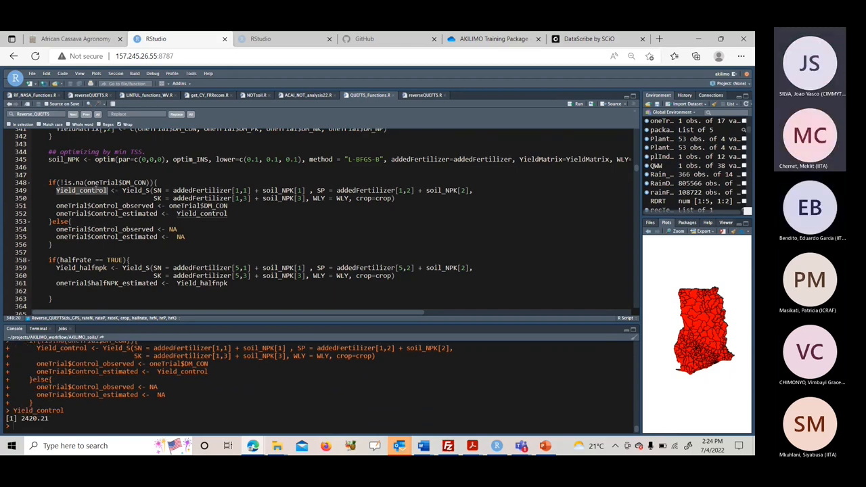
pyautogui.click(217, 235)
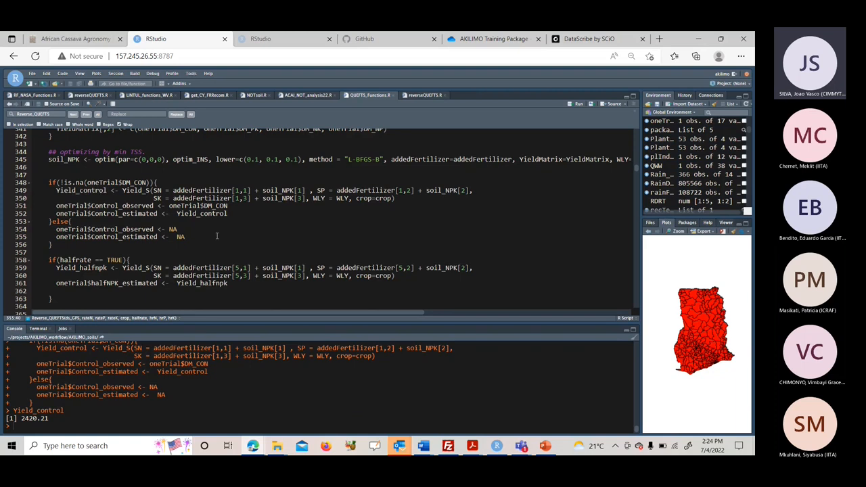
pyautogui.scroll(-3)
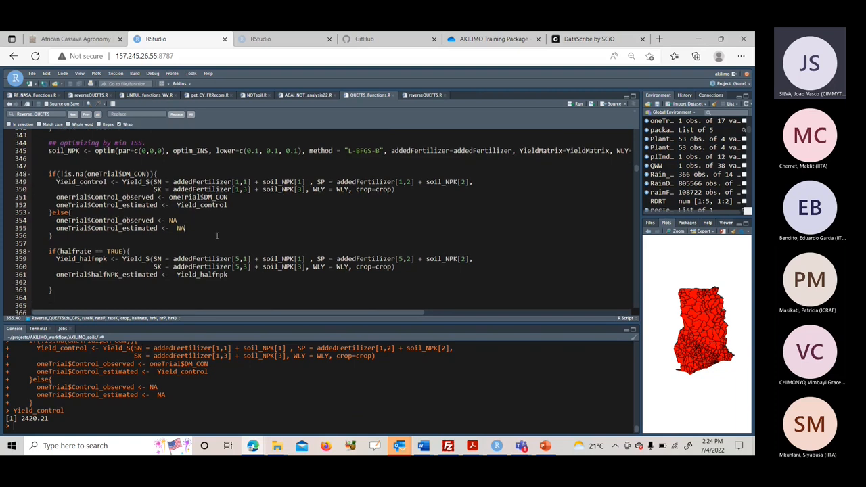
pyautogui.scroll(-3)
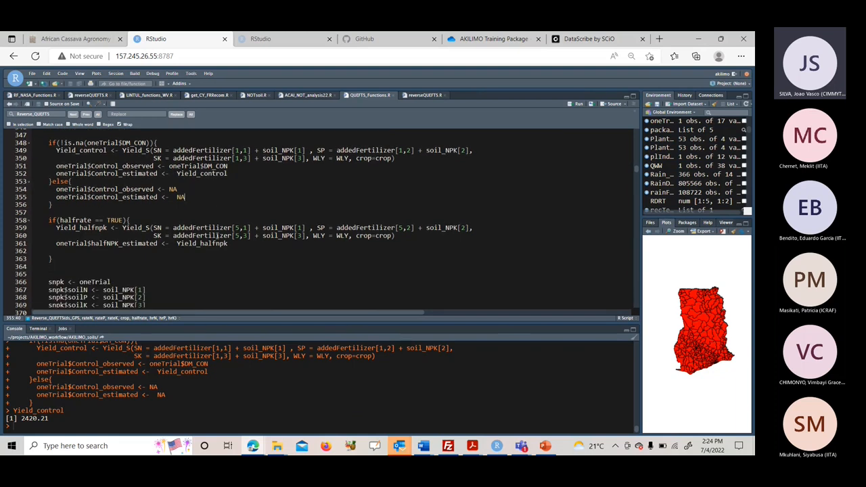
pyautogui.scroll(3)
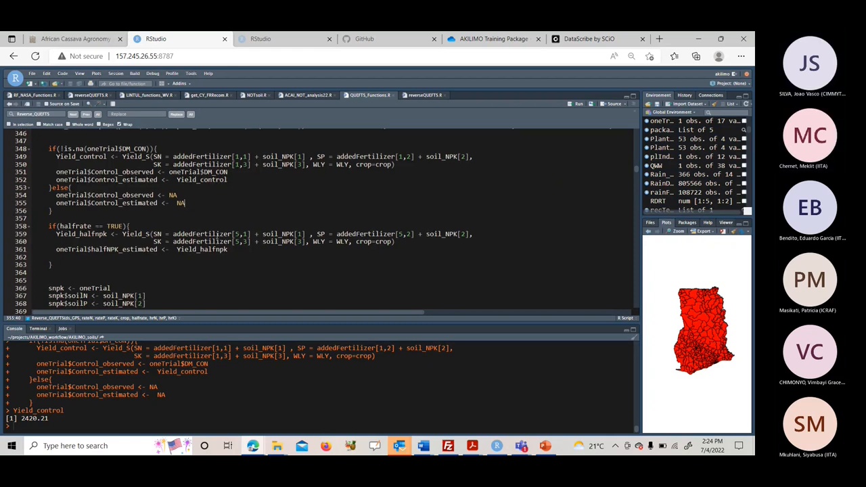
pyautogui.scroll(3)
pyautogui.write('optim_INS')
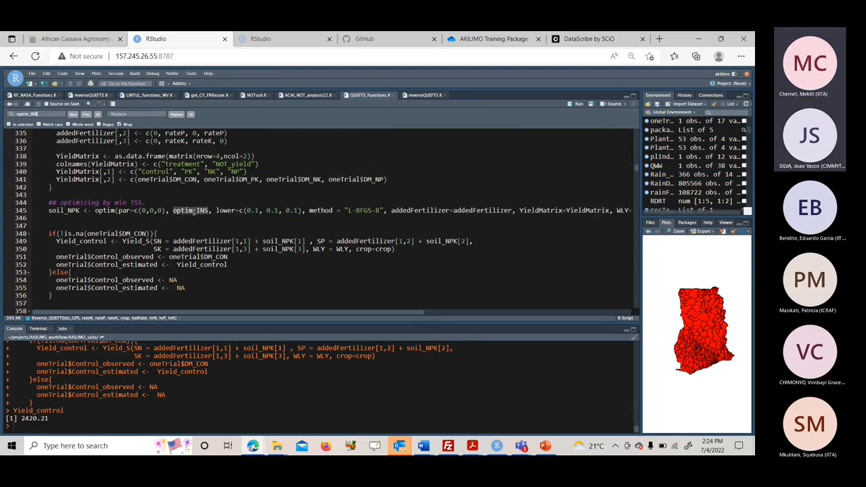
pyautogui.scroll(3)
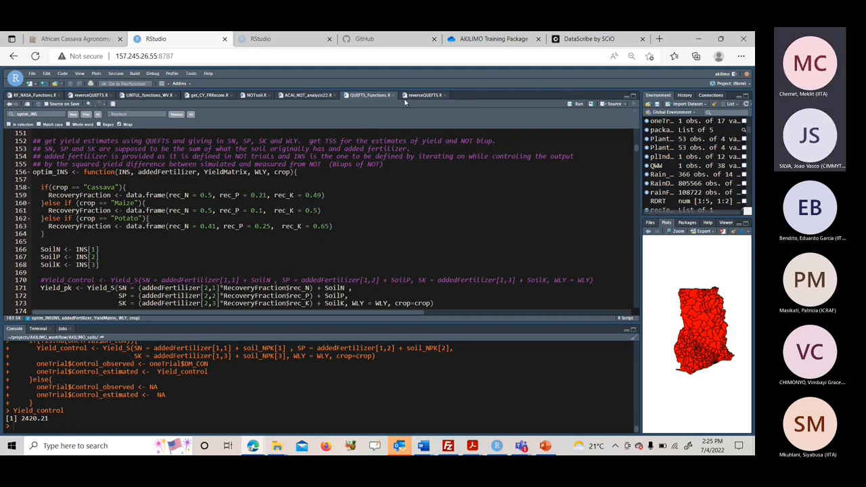
pyautogui.click(422, 95)
pyautogui.write('Reverse_QUEFTS')
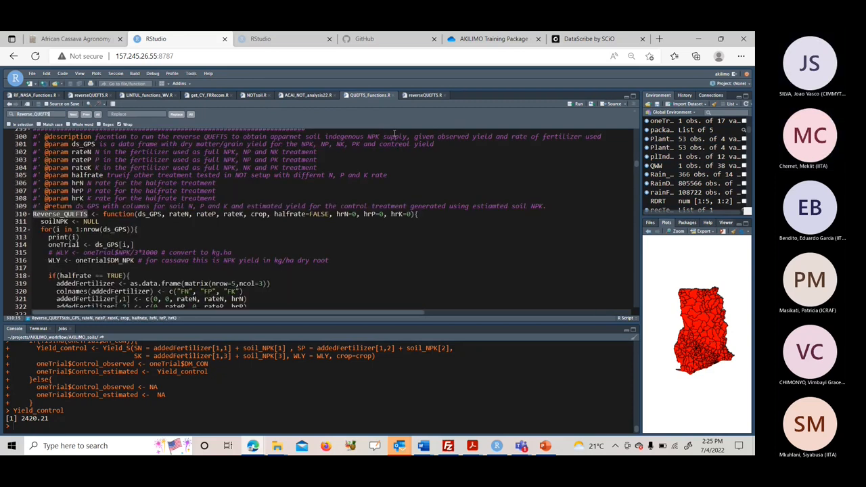
# Run readRDS, head(QUEFTS_validation) and the ggplot facet plot for BI, DRC and Rw control yields
pyautogui.scroll(-3)
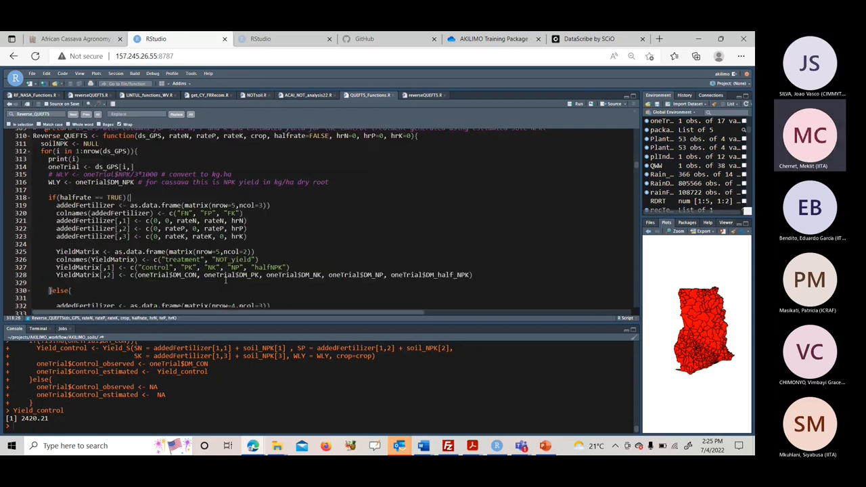
pyautogui.scroll(-3)
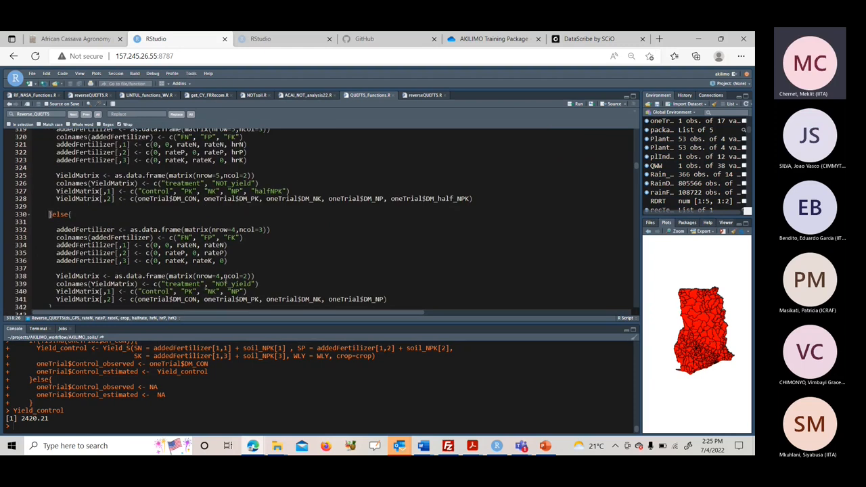
pyautogui.scroll(-3)
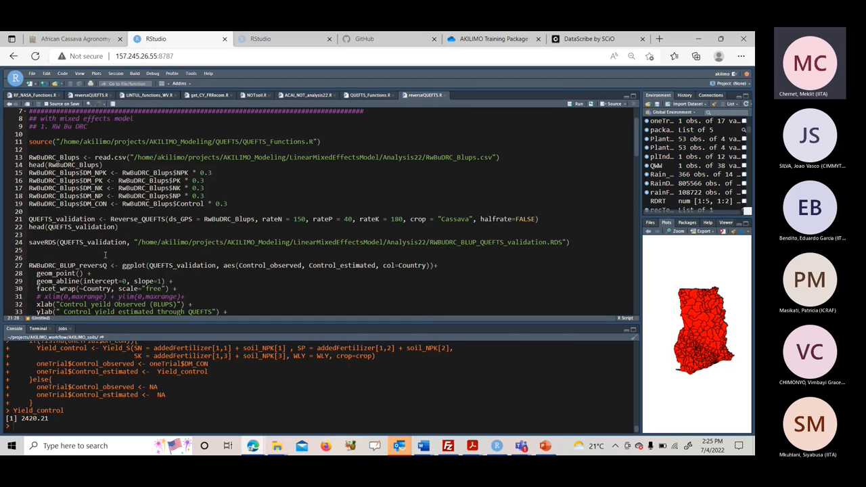
pyautogui.scroll(-3)
pyautogui.write('QUEFTS_validation <- readRDS("/home/akilimo/projects/AKILIMO_Modeling/LinearMixedEffectsModel/Analysis22/RWBUDRC_BLUP_QUEFTS_validation.RDS")')
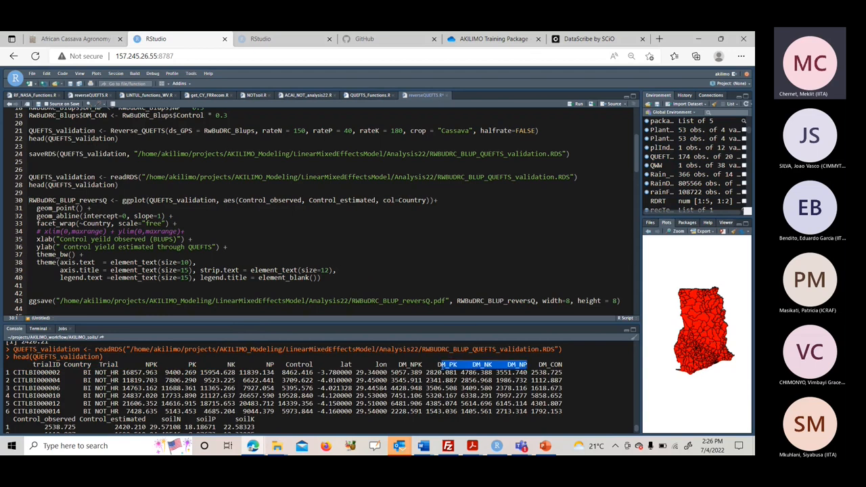
pyautogui.scroll(-3)
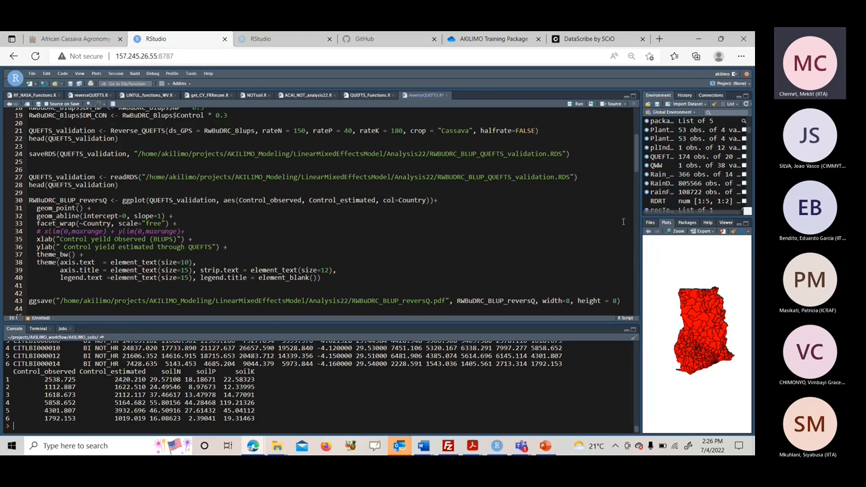
pyautogui.moveTo(684, 303)
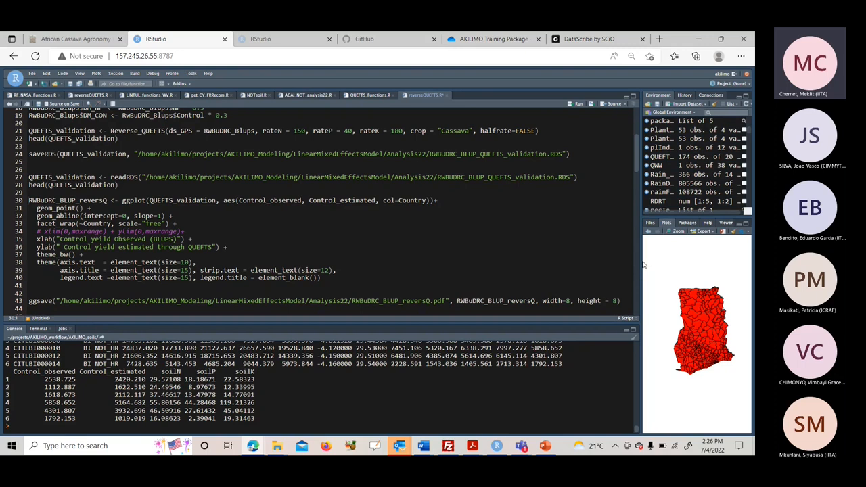
pyautogui.moveTo(608, 271)
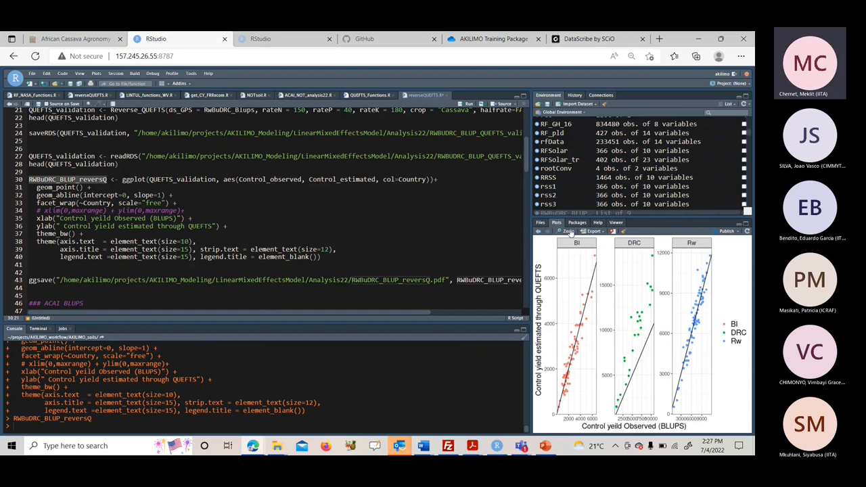
# Show the BI/DRC/Rw observed-vs-estimated scatter plots enlarged in a Plot Zoom window
pyautogui.click(567, 230)
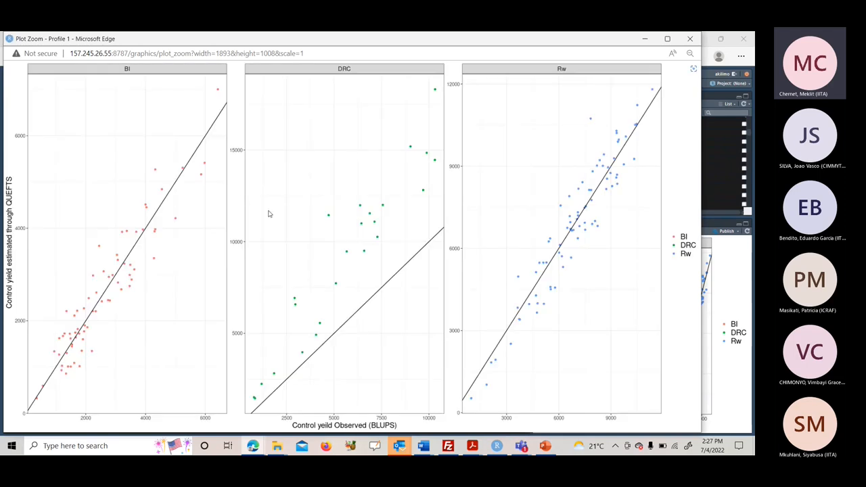
pyautogui.moveTo(579, 237)
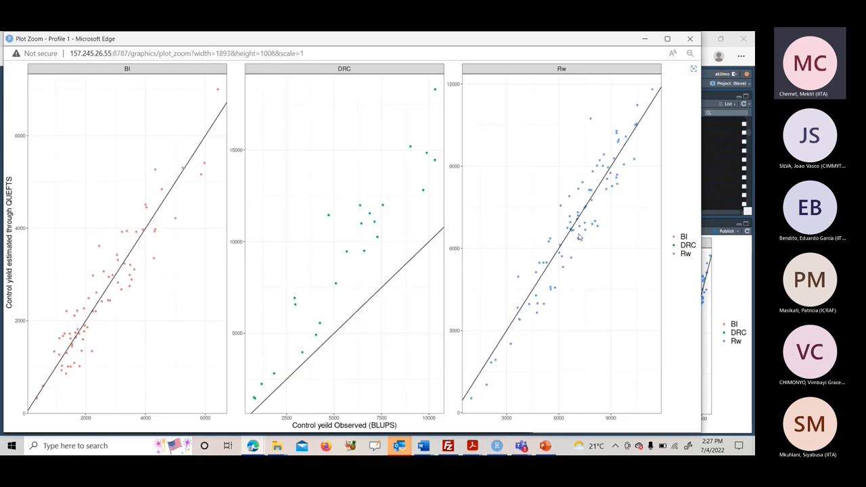
pyautogui.moveTo(358, 357)
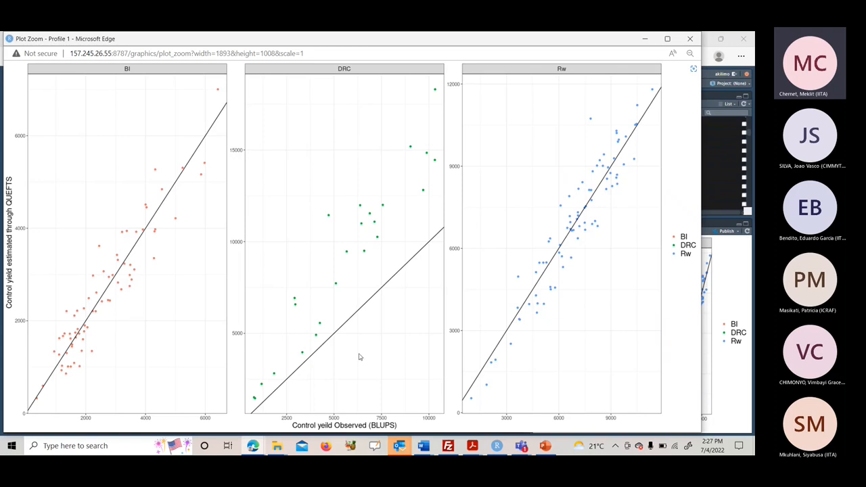
pyautogui.moveTo(530, 341)
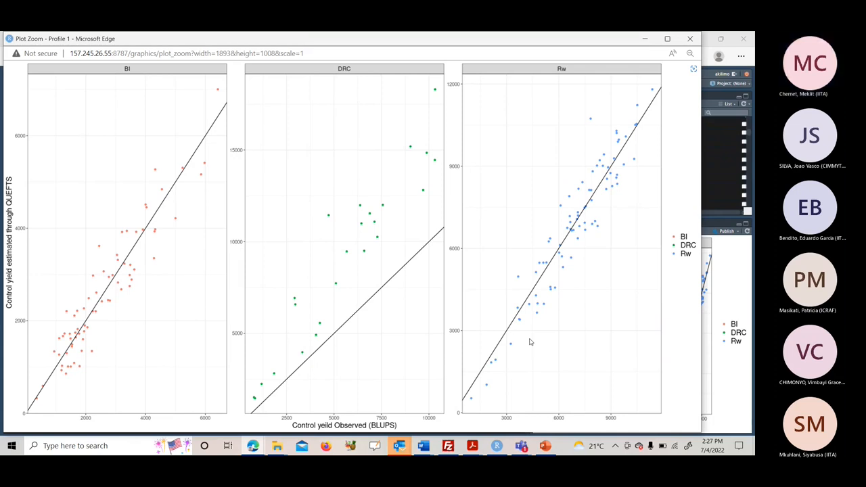
pyautogui.moveTo(365, 433)
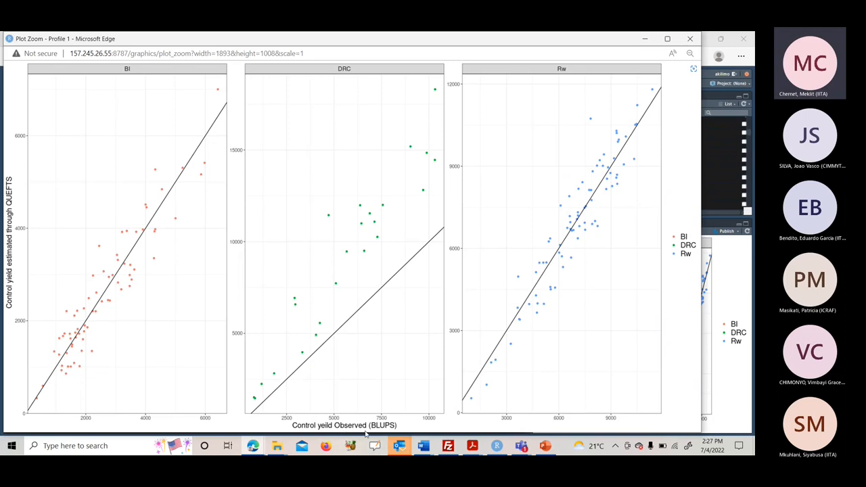
pyautogui.moveTo(84, 282)
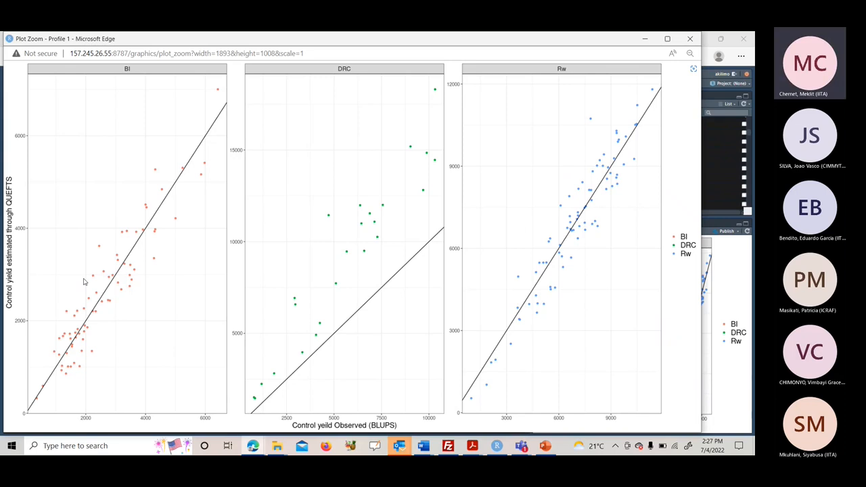
pyautogui.moveTo(343, 259)
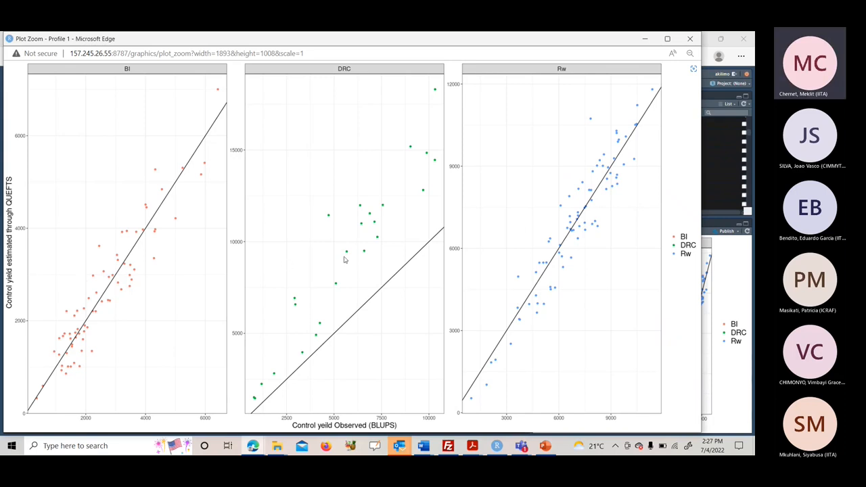
pyautogui.moveTo(352, 260)
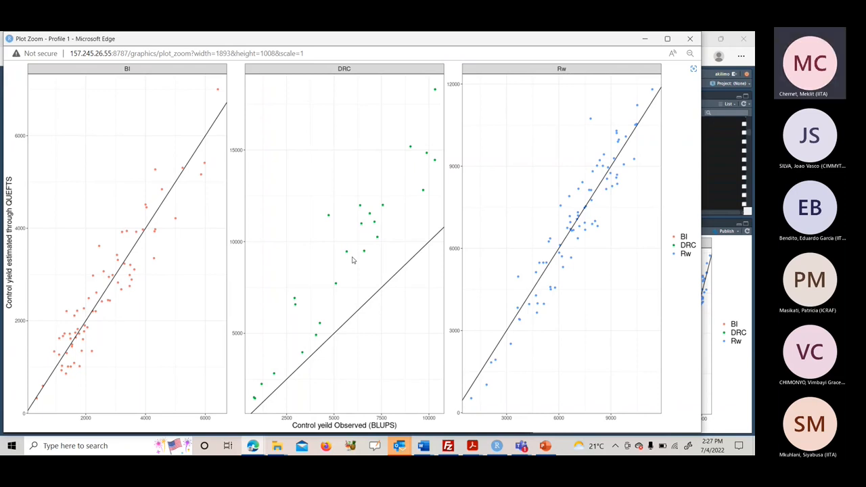
pyautogui.moveTo(322, 303)
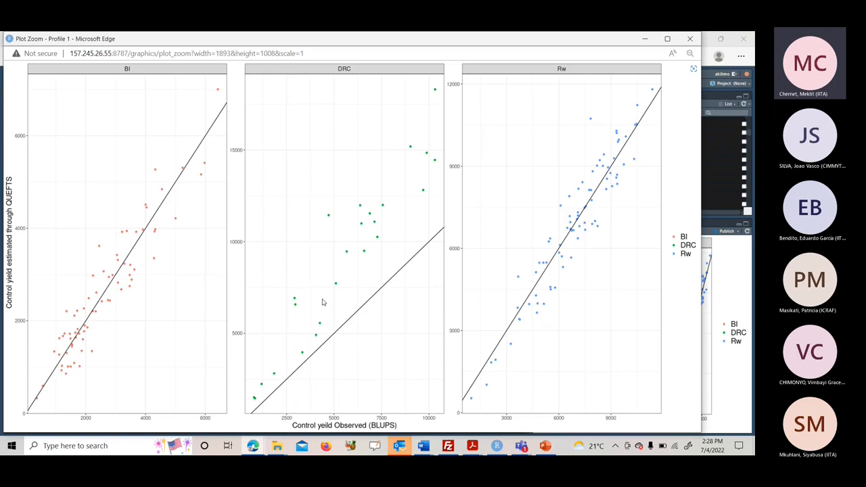
pyautogui.moveTo(498, 230)
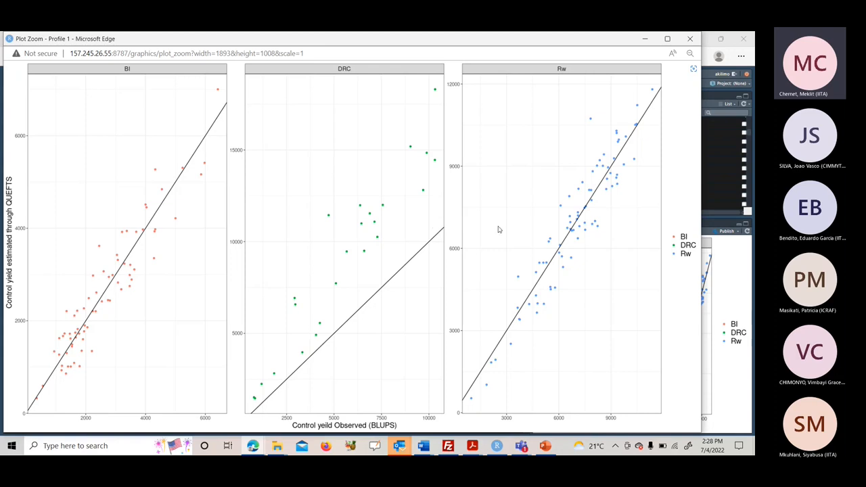
pyautogui.moveTo(561, 225)
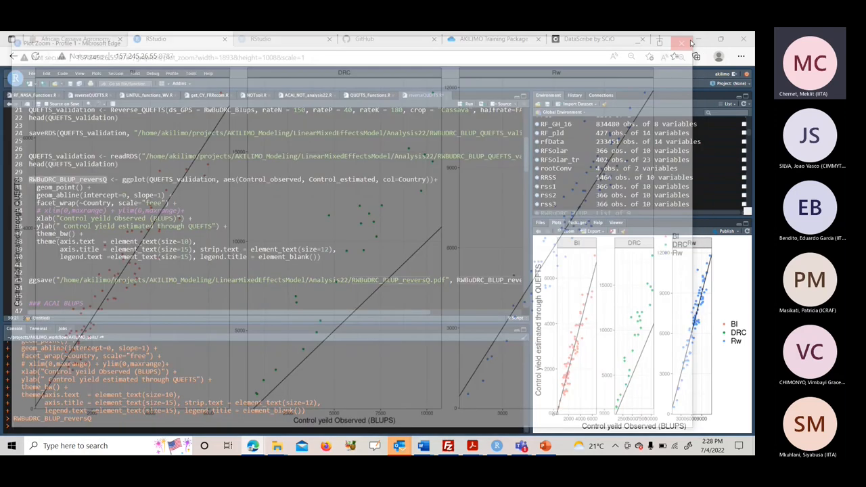
pyautogui.click(680, 37)
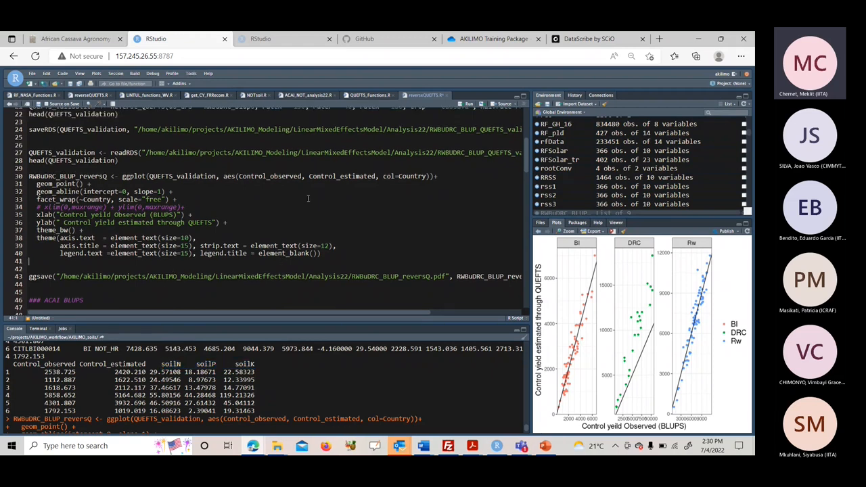
pyautogui.scroll(3)
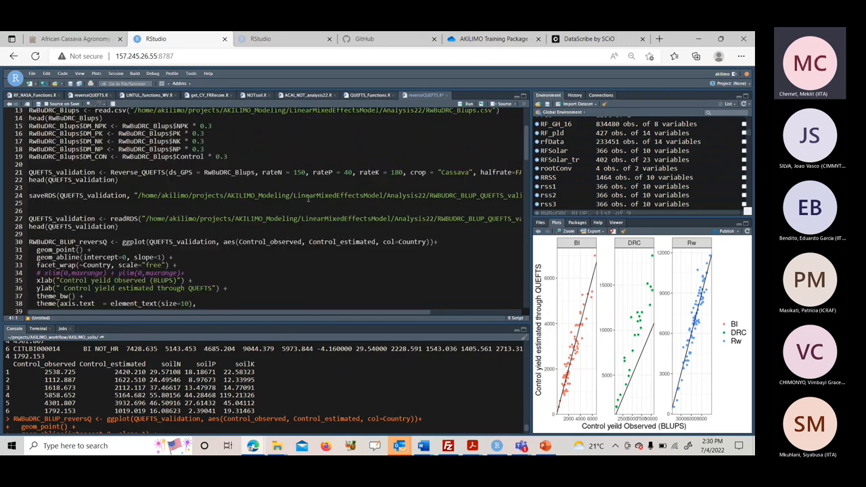
pyautogui.scroll(3)
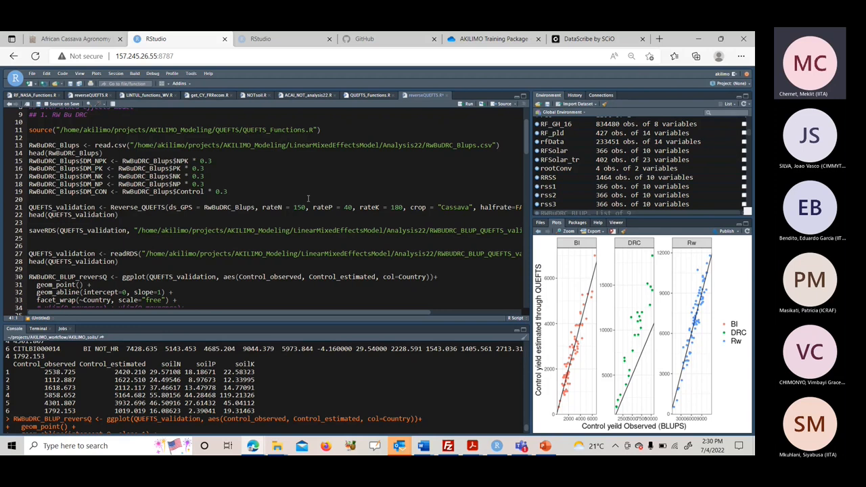
pyautogui.scroll(3)
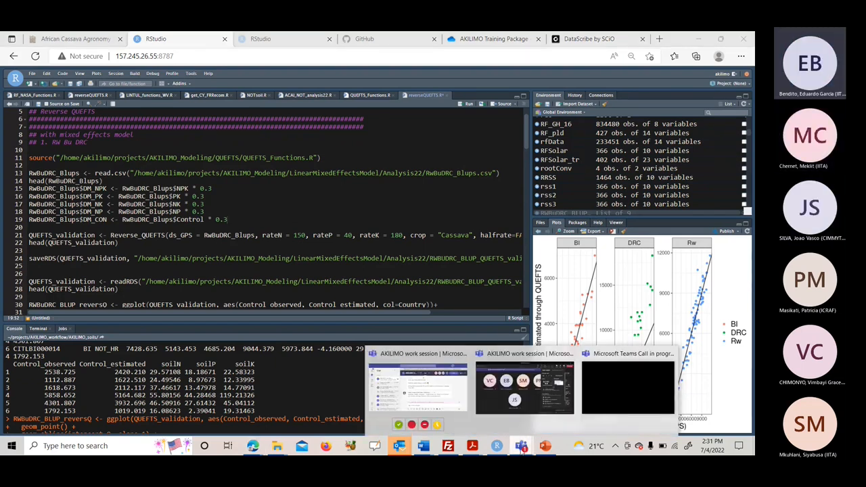
# Move the editor to the '### ACAI BLUPS' section with its read.csv and Reverse_QUEFTS lines
pyautogui.click(428, 219)
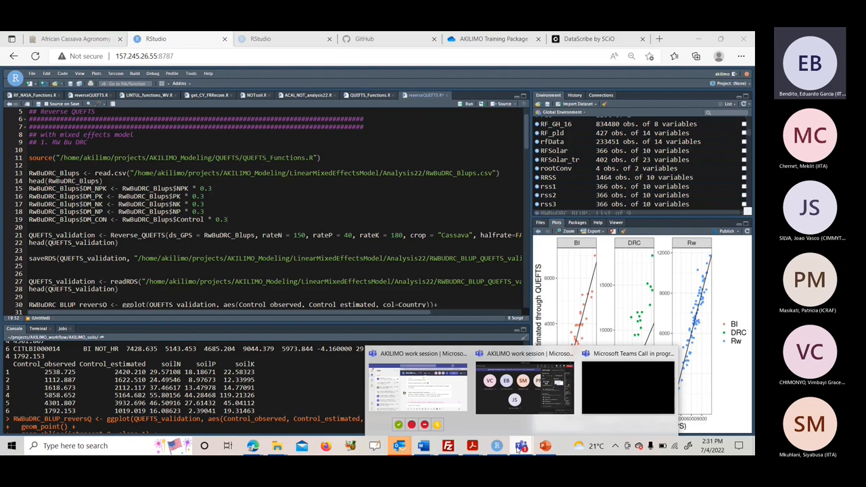
pyautogui.scroll(-3)
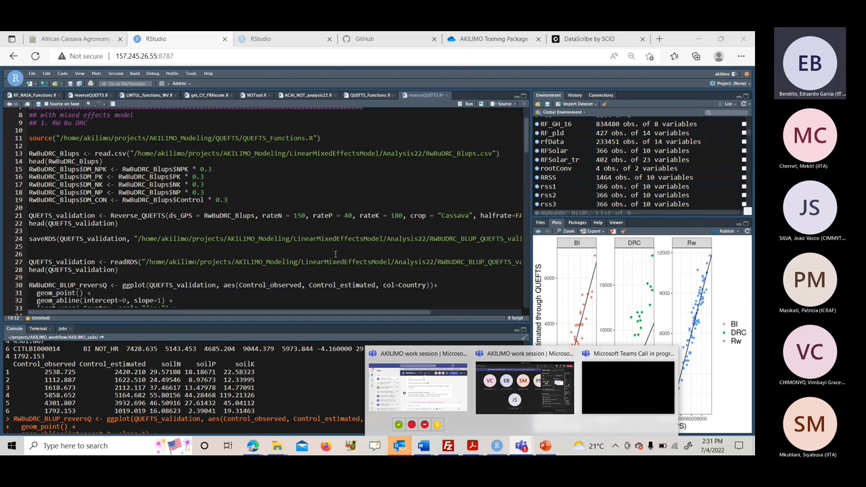
pyautogui.scroll(-3)
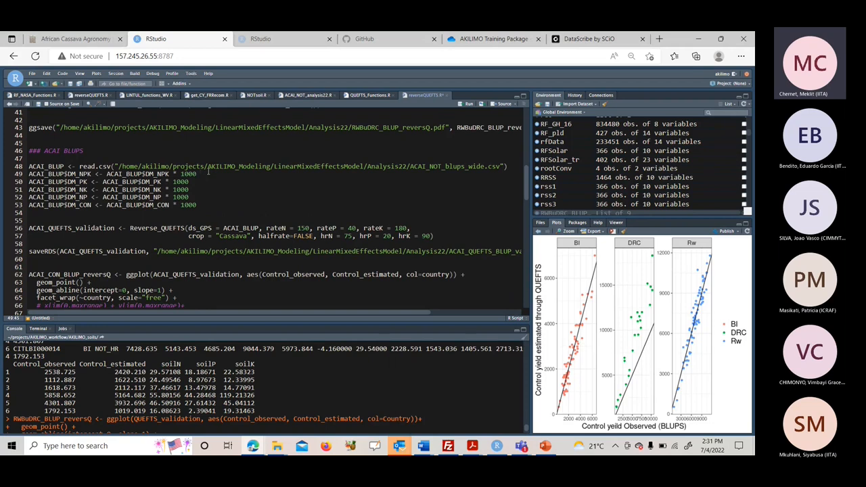
pyautogui.scroll(3)
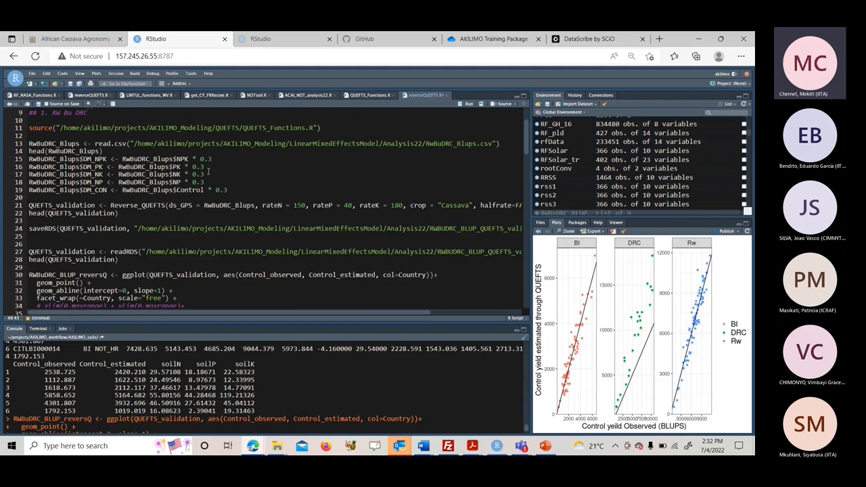
pyautogui.scroll(-3)
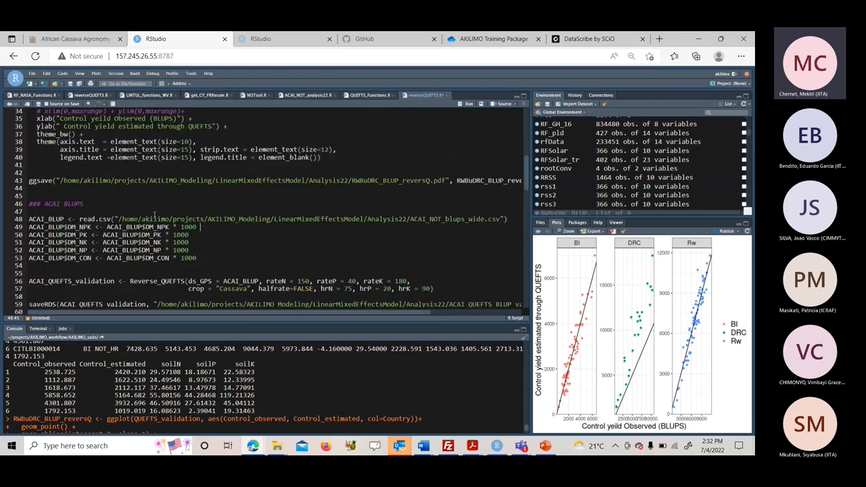
pyautogui.scroll(-3)
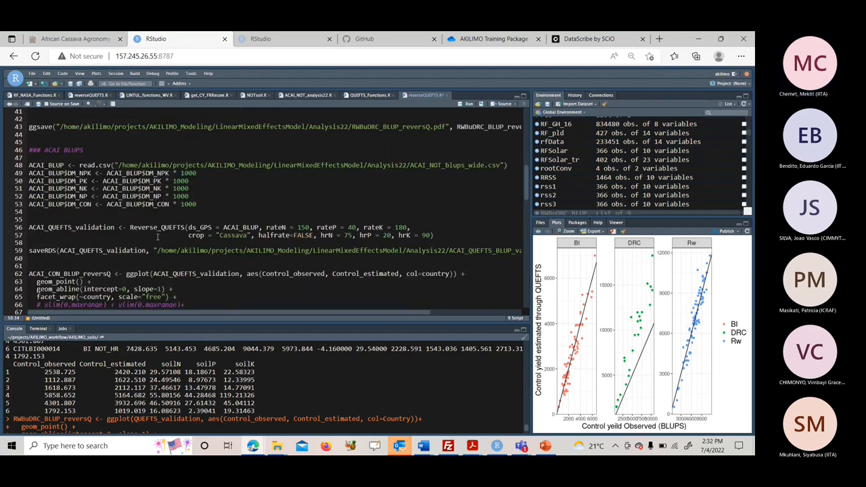